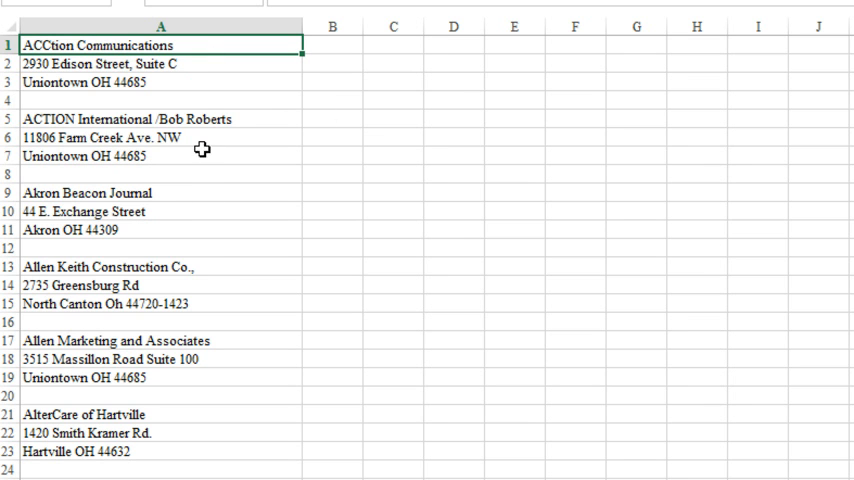
pyautogui.moveTo(152, 63)
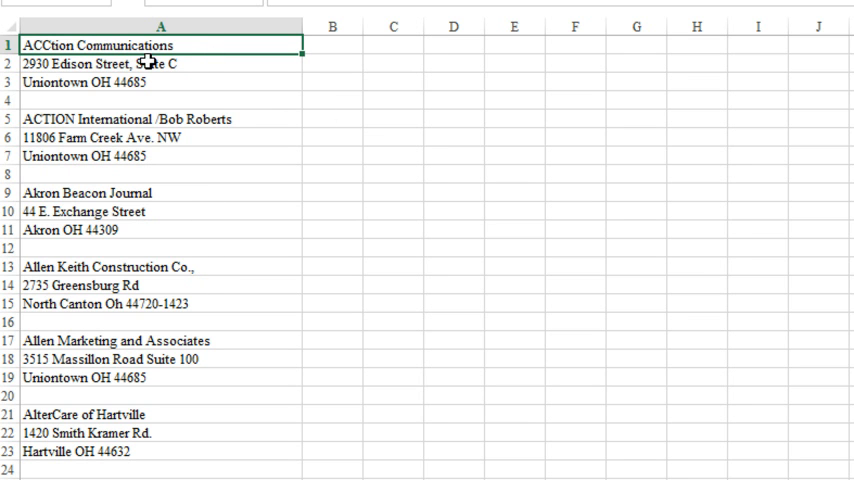
pyautogui.moveTo(190, 67)
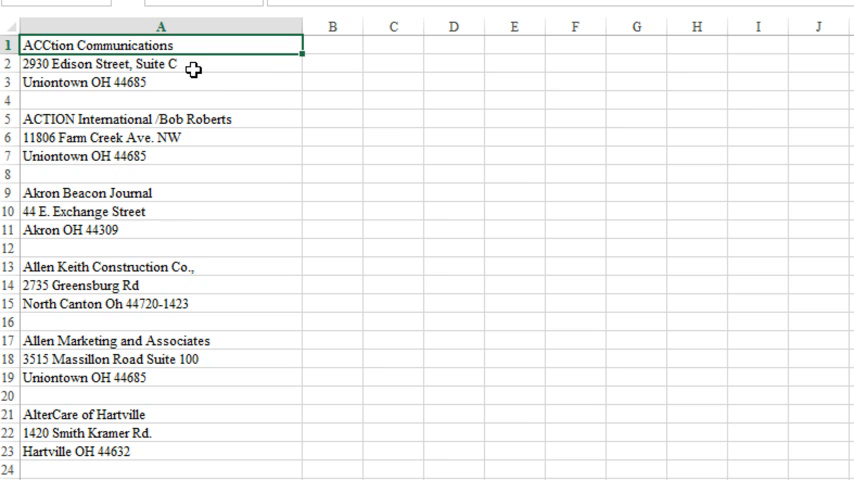
pyautogui.moveTo(174, 81)
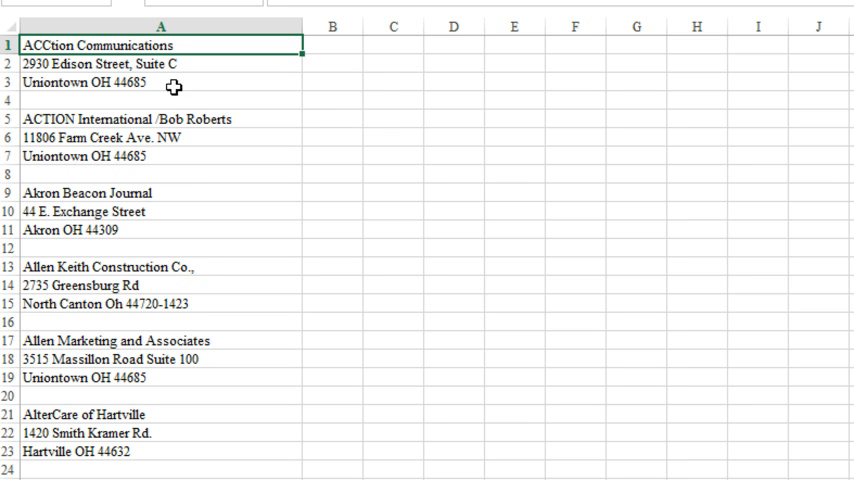
pyautogui.moveTo(410, 88)
pyautogui.write('0')
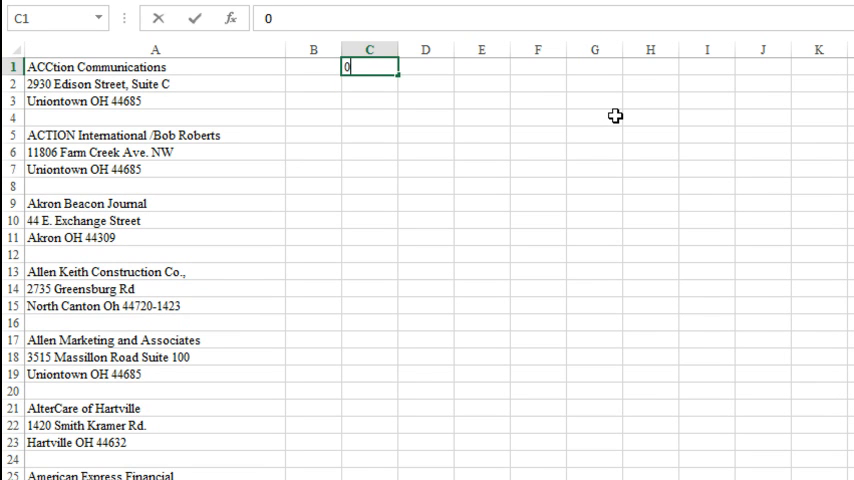
# - Enter offset 2 in E1 and starter value 1 in column B
pyautogui.write('2')
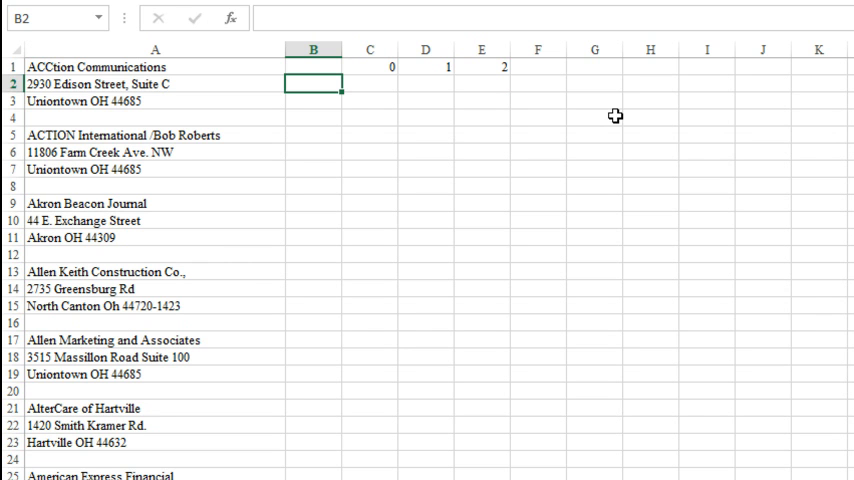
pyautogui.write('1')
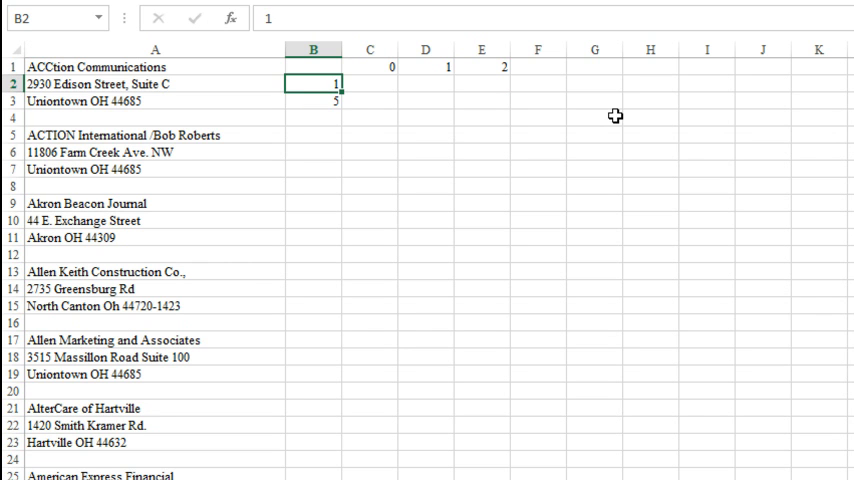
pyautogui.moveTo(112, 169)
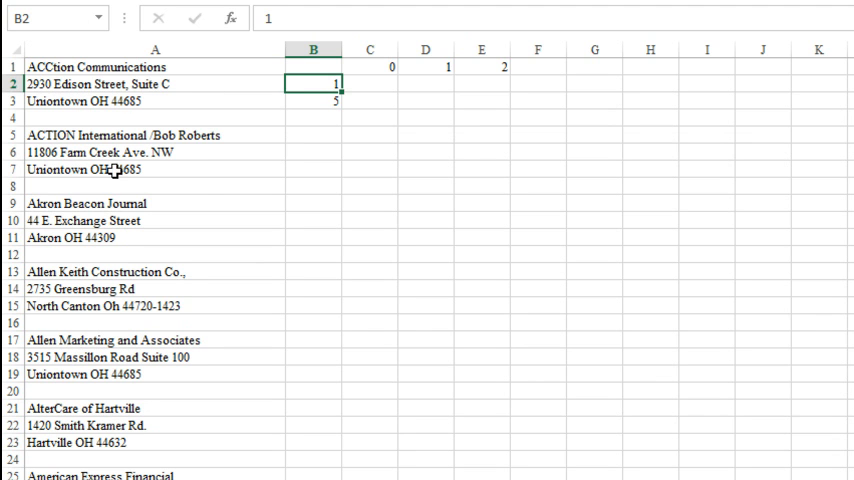
pyautogui.moveTo(60, 67)
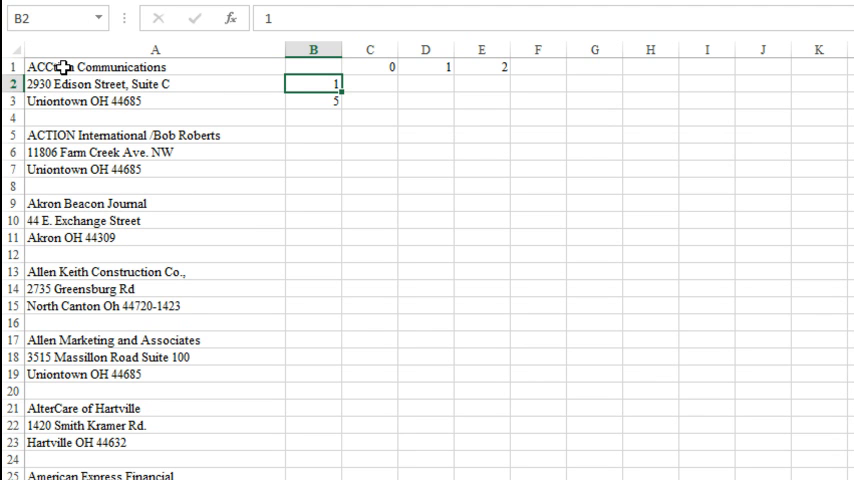
pyautogui.moveTo(307, 85)
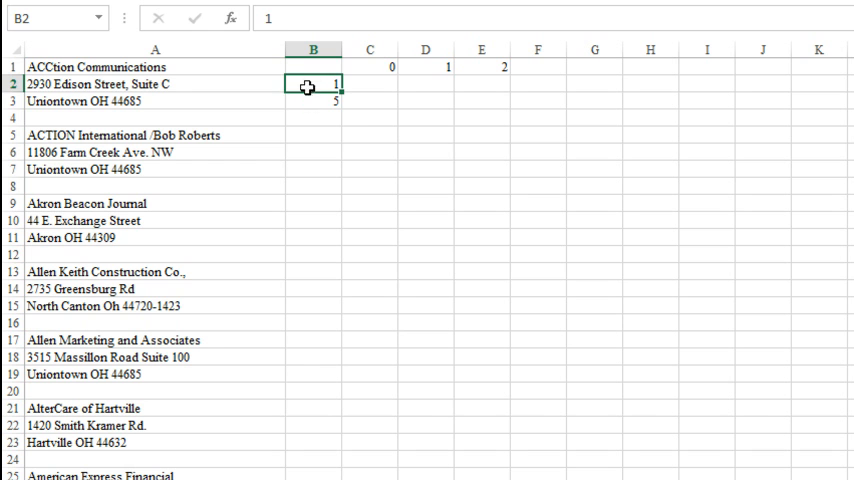
# - Fill the 1, 5 series down column B and jump to the last used row
pyautogui.moveTo(311, 84); pyautogui.dragTo(311, 101)
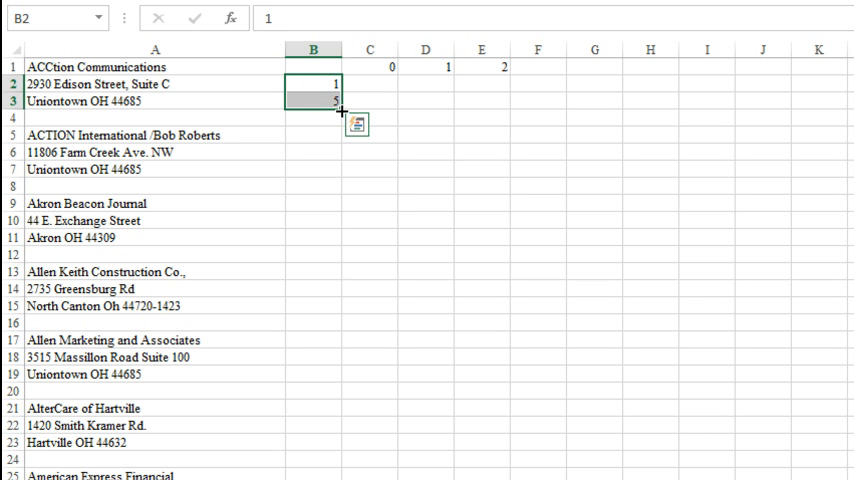
pyautogui.scroll(-3)
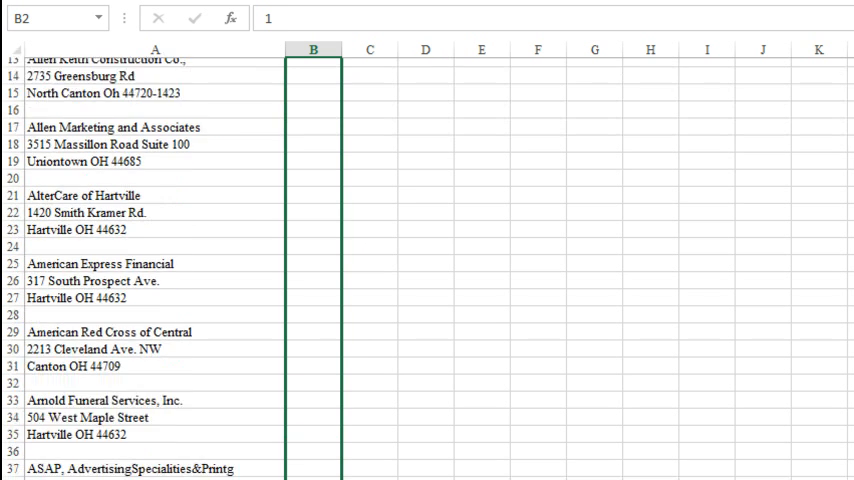
pyautogui.scroll(-3)
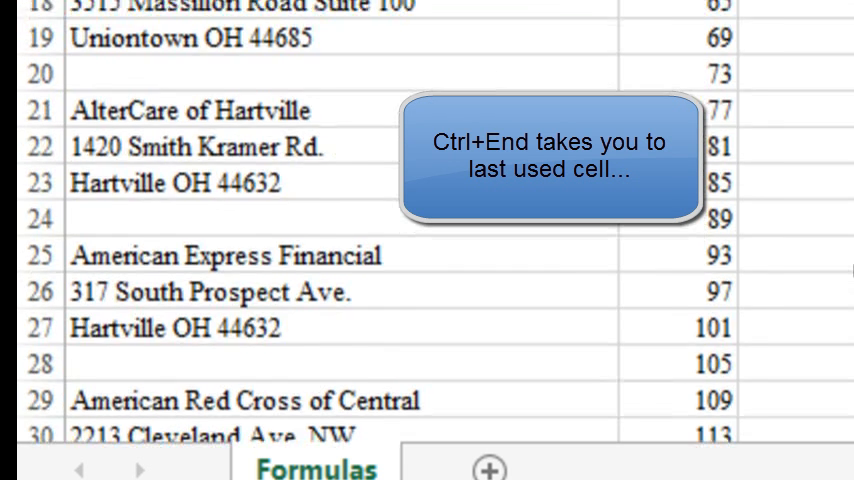
pyautogui.press('Ctrl+End')
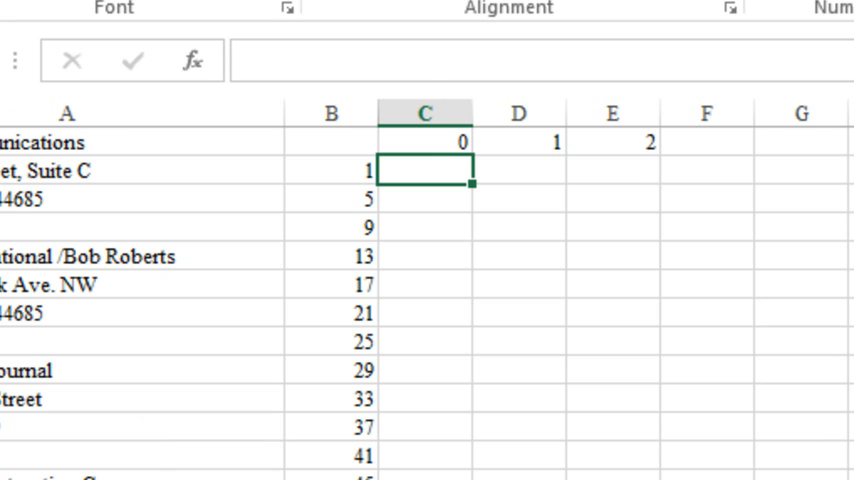
# - Start the C2 formula as =INDEX($A:$A, with the row taken from B2
pyautogui.write('=INDEX(')
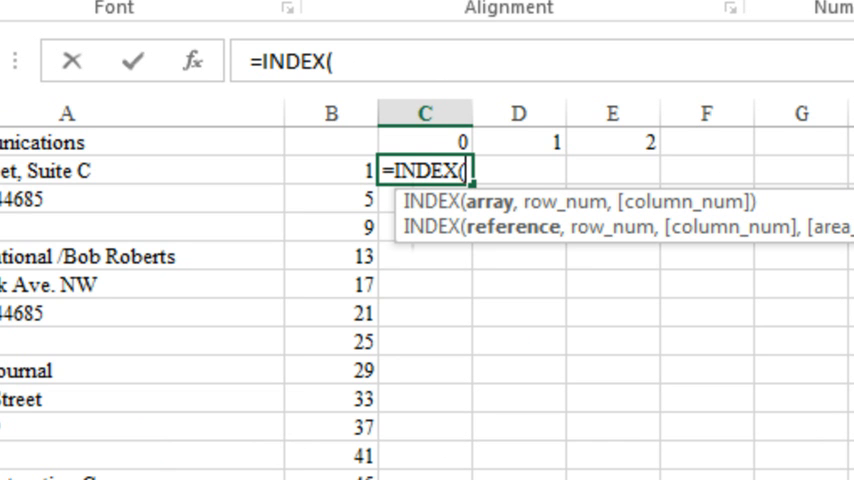
pyautogui.click(67, 113)
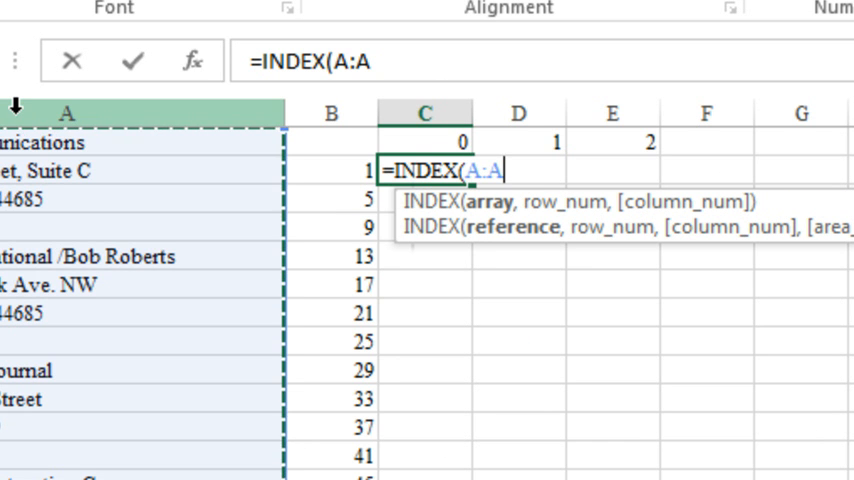
pyautogui.press('F4')
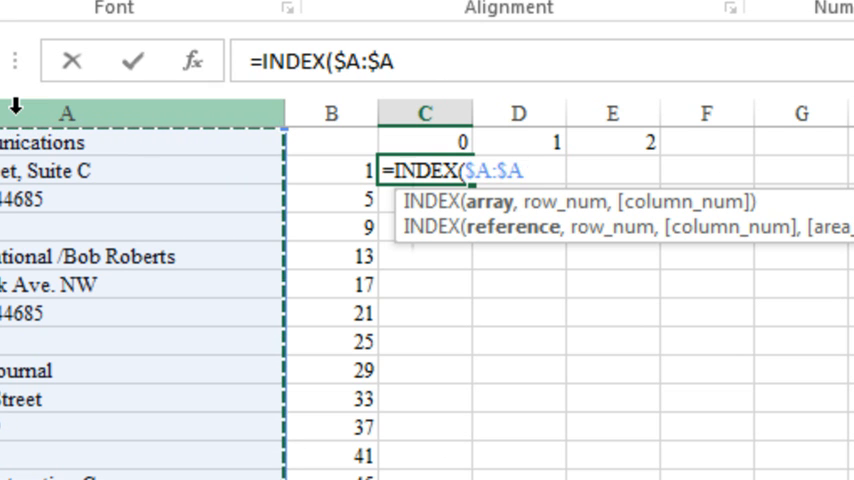
pyautogui.write(',')
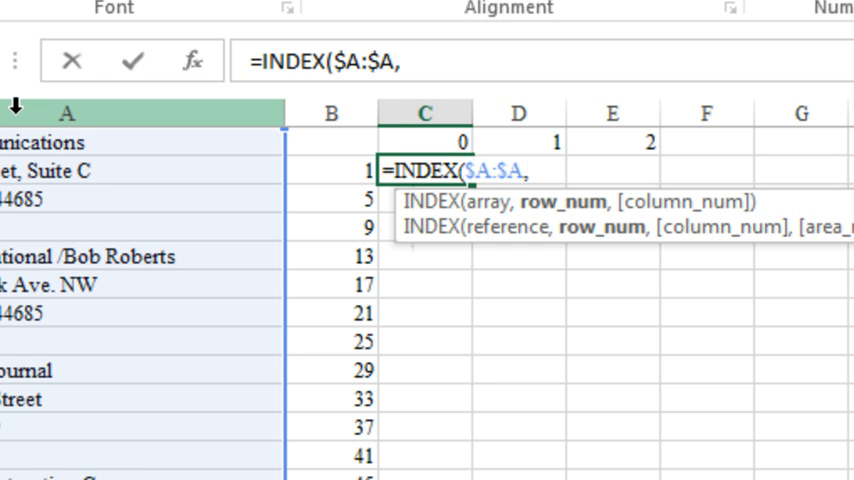
pyautogui.click(332, 170)
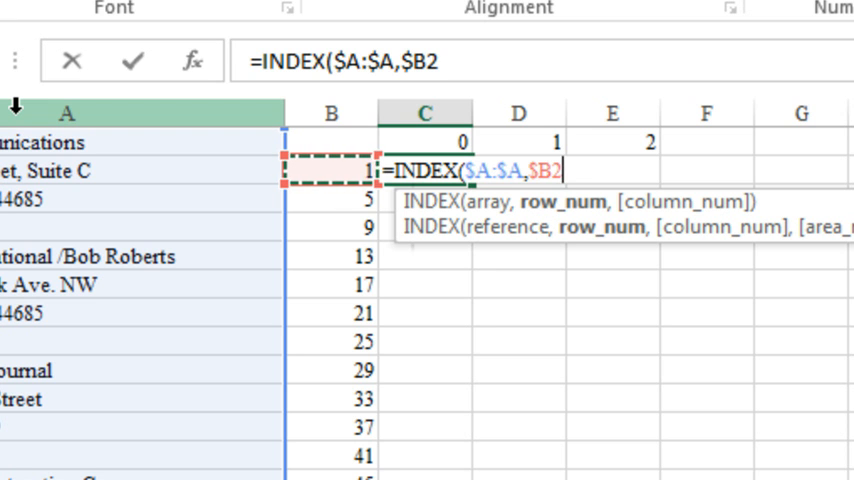
# - Add the C$1 column offset and confirm =INDEX($A:$A,$B2+C$1)
pyautogui.write('+')
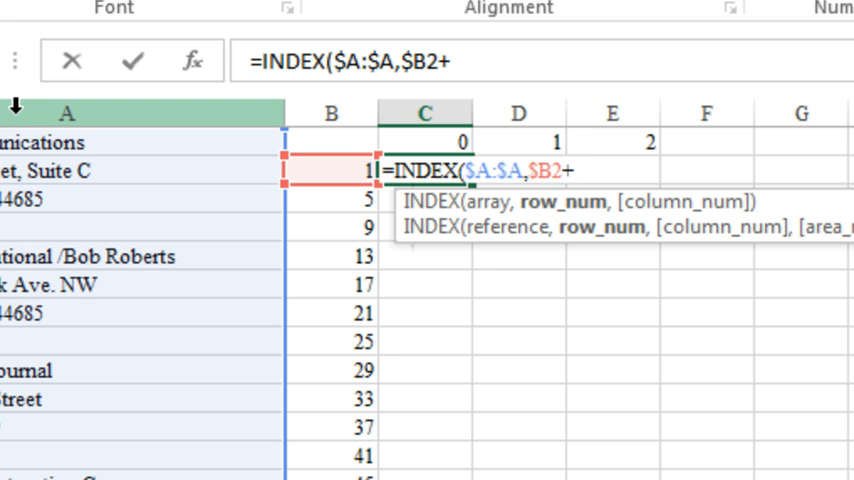
pyautogui.click(425, 140)
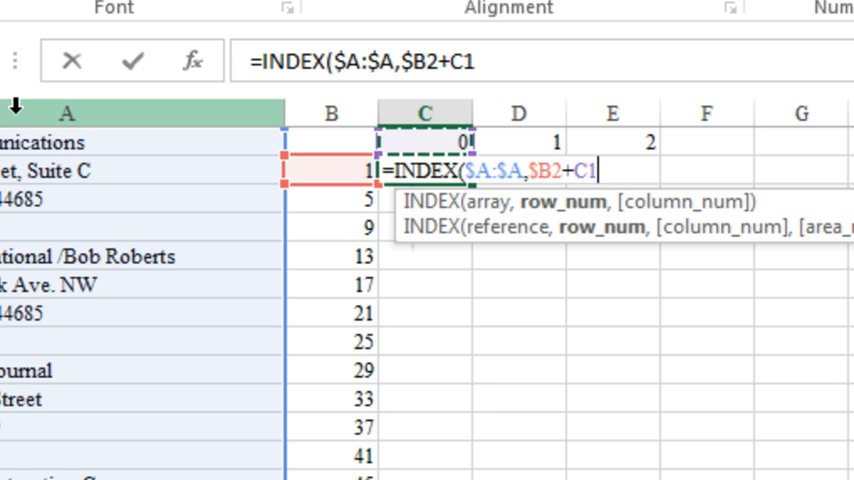
pyautogui.press('F4')
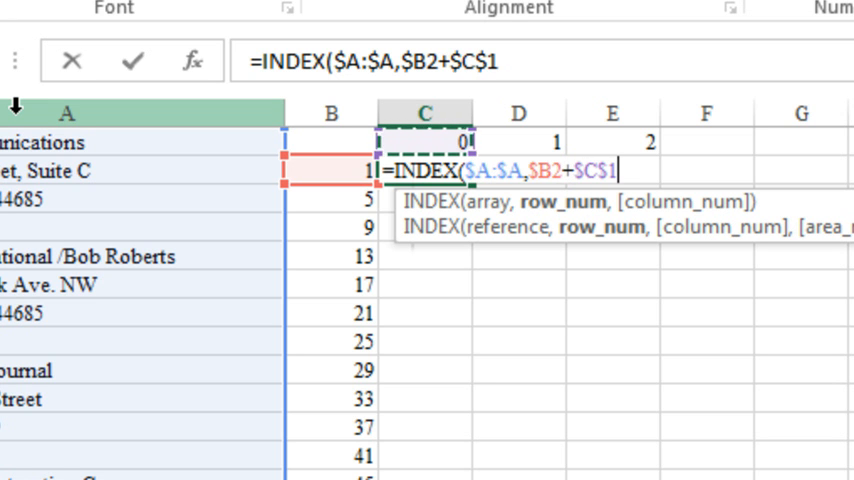
pyautogui.press('F4')
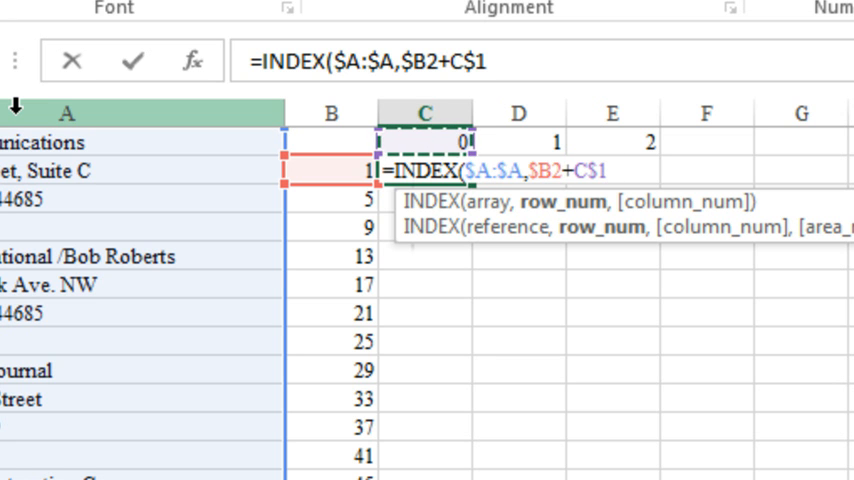
pyautogui.press('Enter')
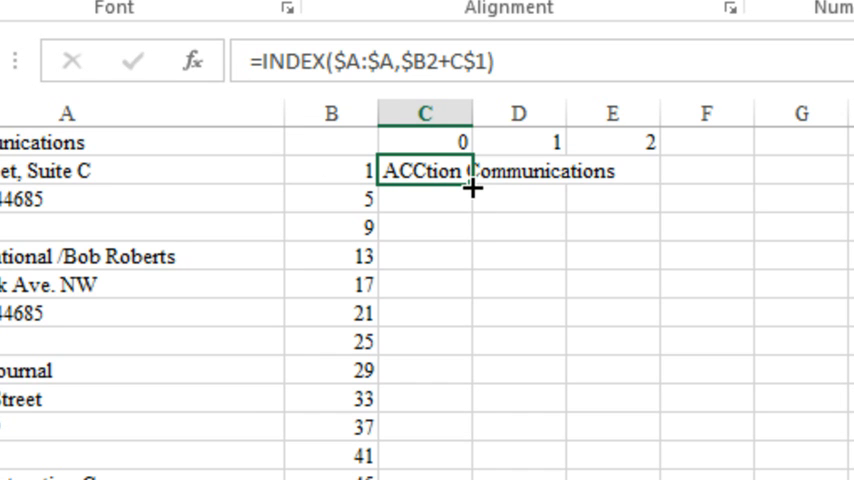
# - Fill the C2 INDEX formula across to E2 and down the list
pyautogui.moveTo(472, 190); pyautogui.dragTo(612, 170)
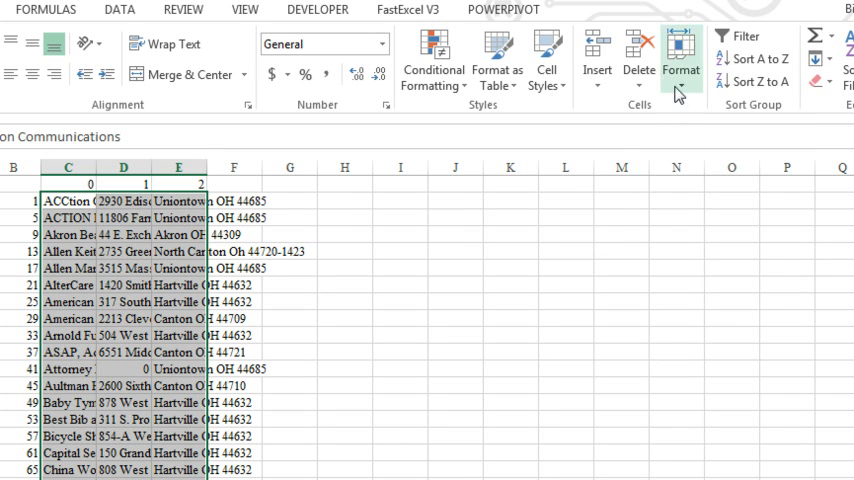
# - AutoFit the widths of columns C–E via Home > Format
pyautogui.click(681, 62)
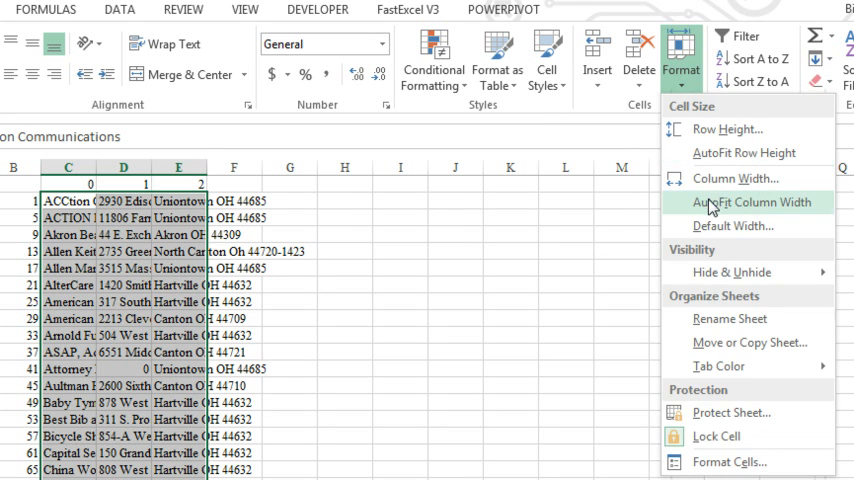
pyautogui.click(744, 202)
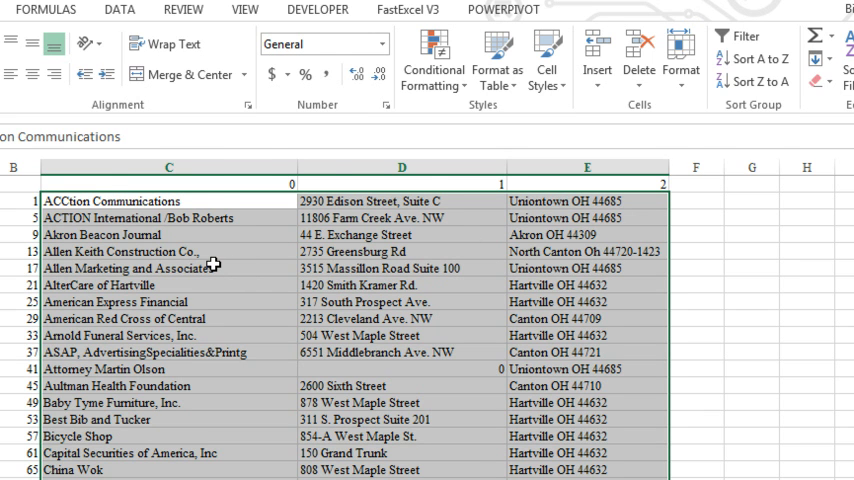